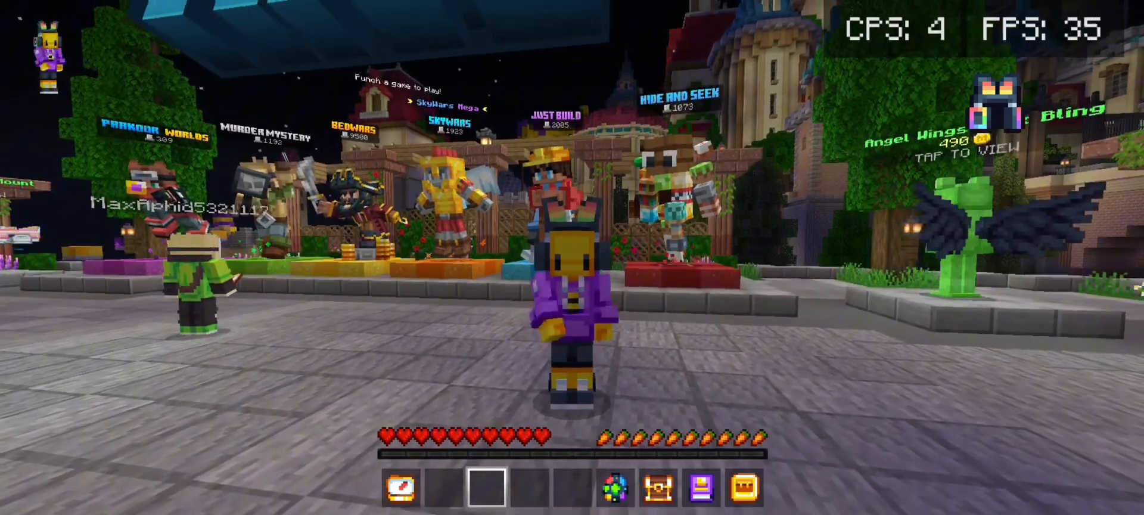
mouse_move(572, 219)
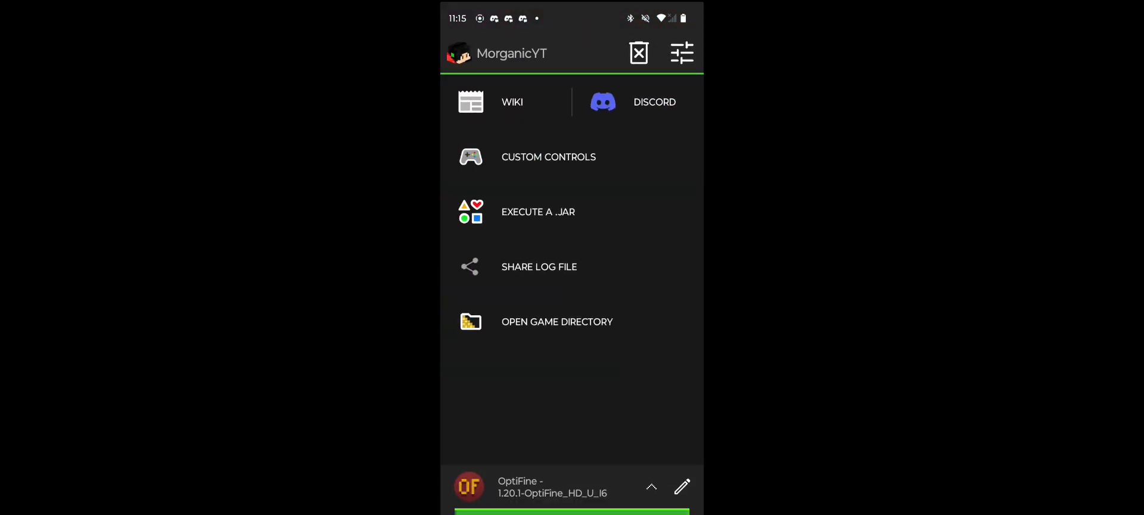
Step: Open the game directory in Files to reach the downloaded Boating_Civilization folder
left_click(556, 322)
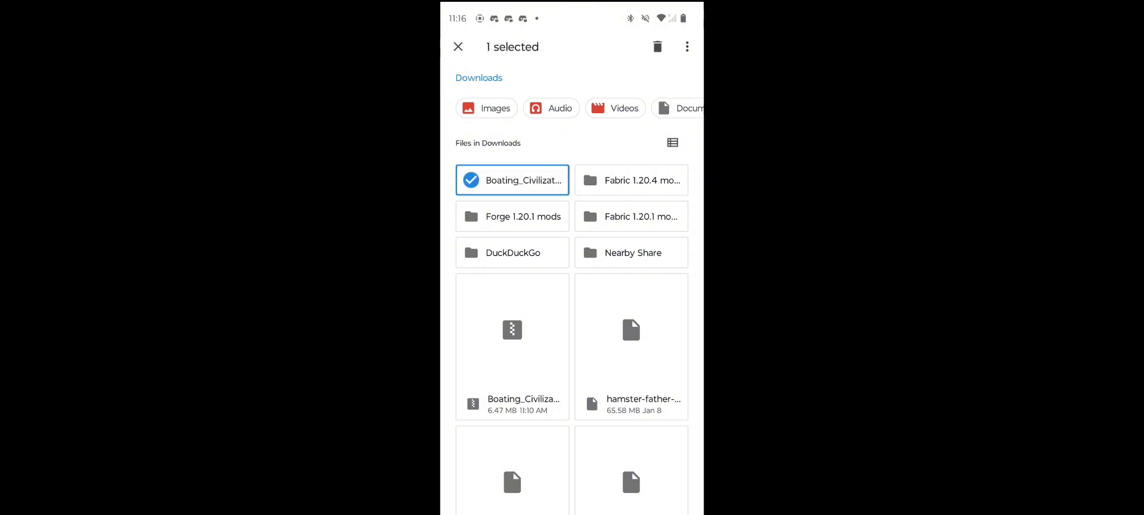
Step: Move the Boating_Civilization folder into .minecraft/saves via the three-dot Move action
left_click(686, 47)
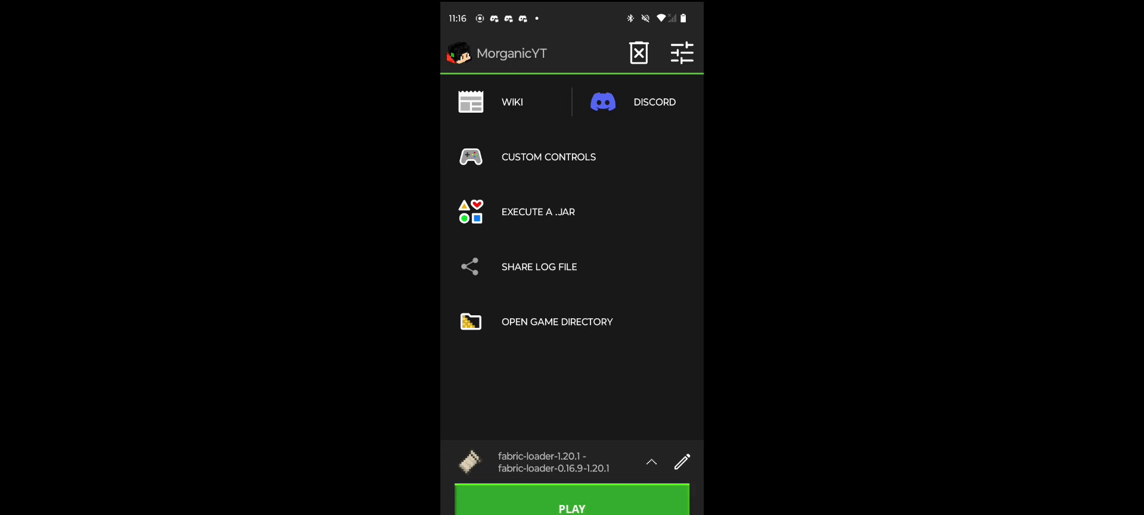
Step: Launch Minecraft 1.20.1 with the fabric-loader-1.20.1 profile via PLAY
left_click(572, 508)
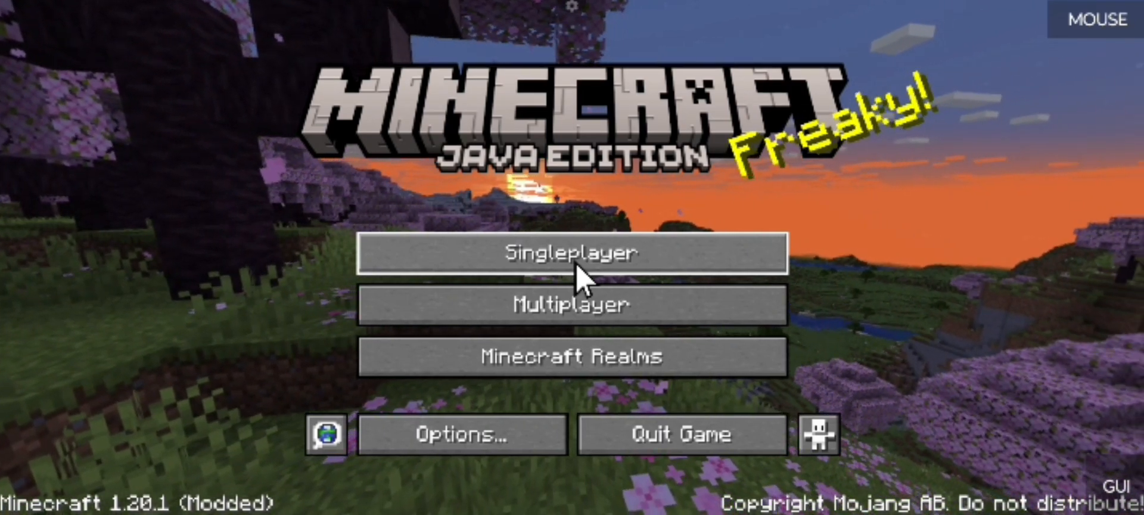
Step: Enter Singleplayer to list Boating_Civilization (1.21.1) beside CREATE!!!!!
left_click(571, 253)
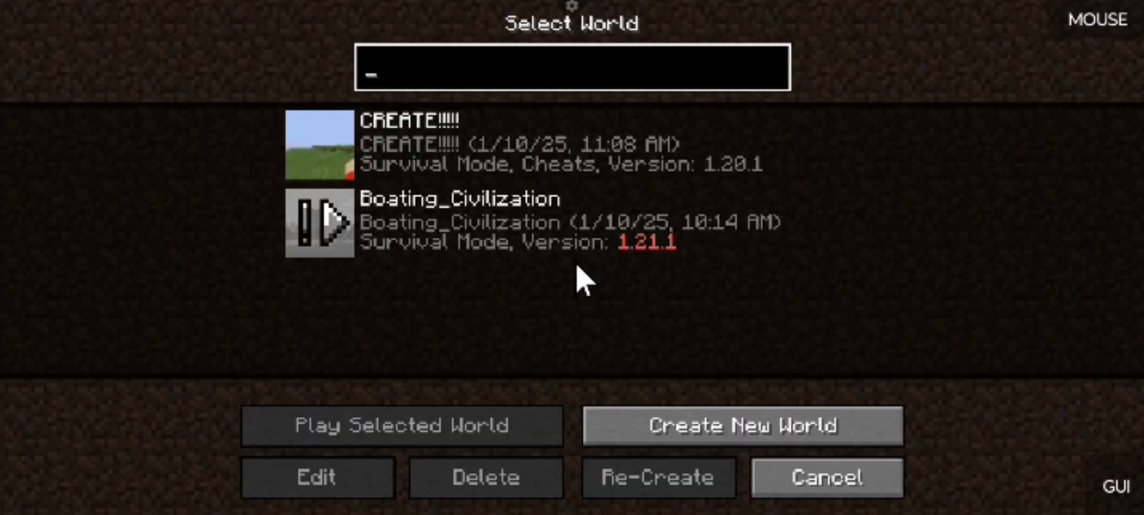
mouse_move(561, 273)
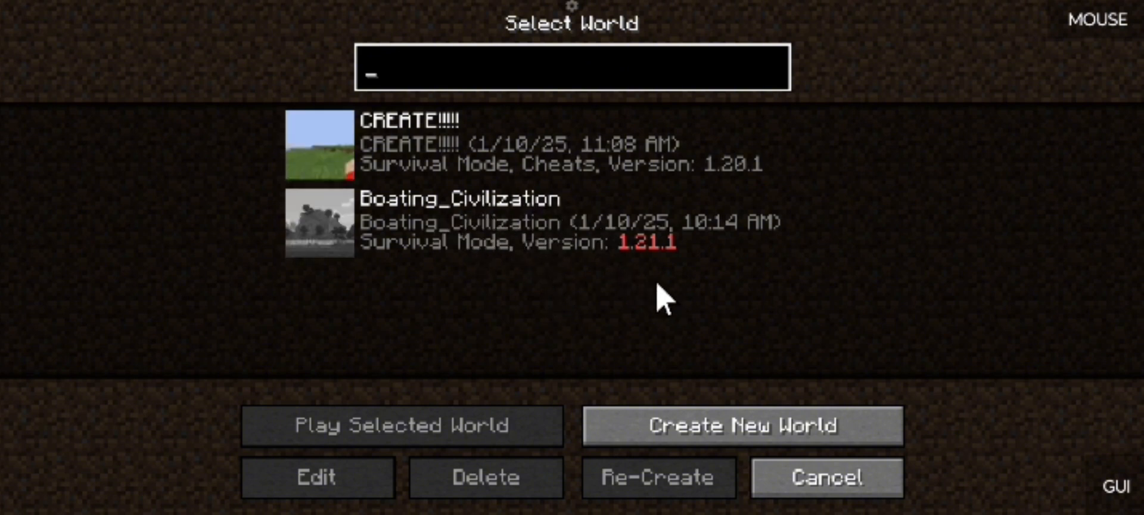
mouse_move(452, 224)
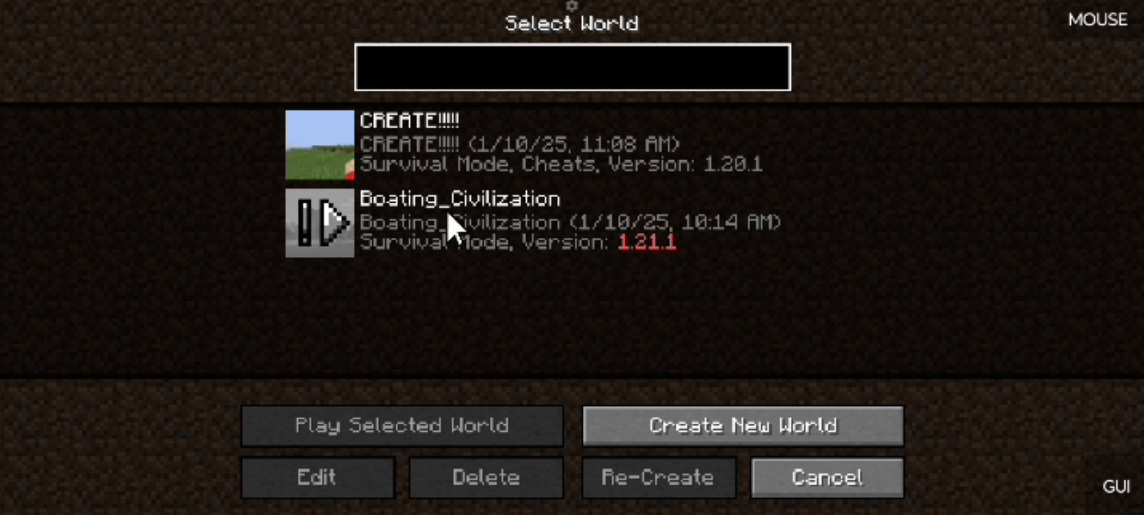
left_click(572, 66)
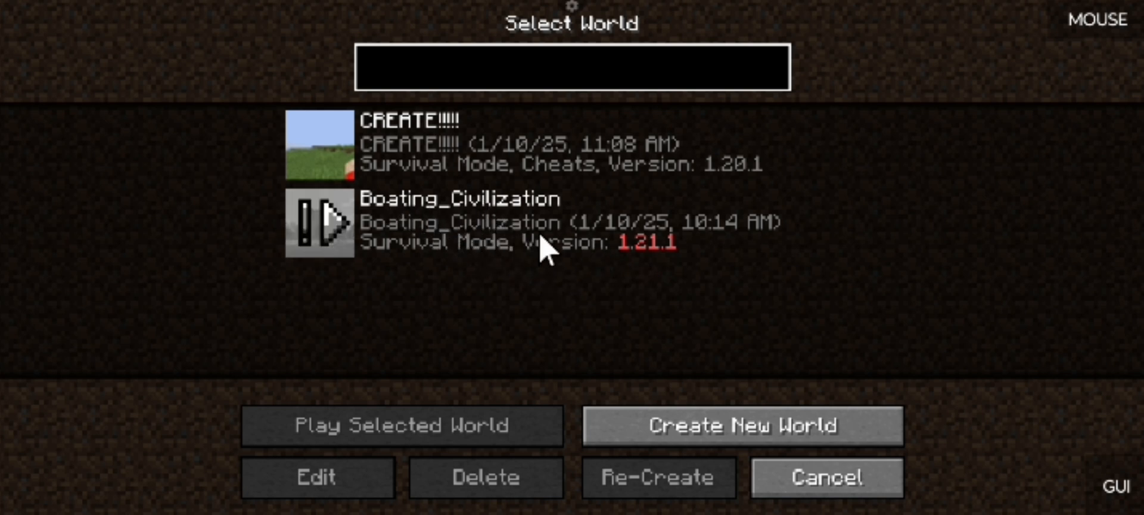
mouse_move(476, 219)
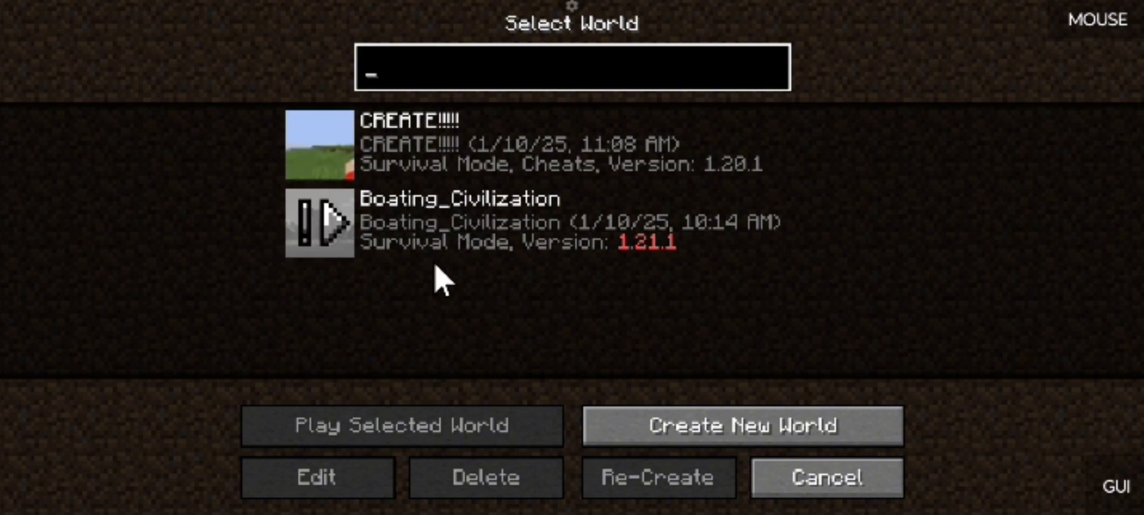
mouse_move(437, 230)
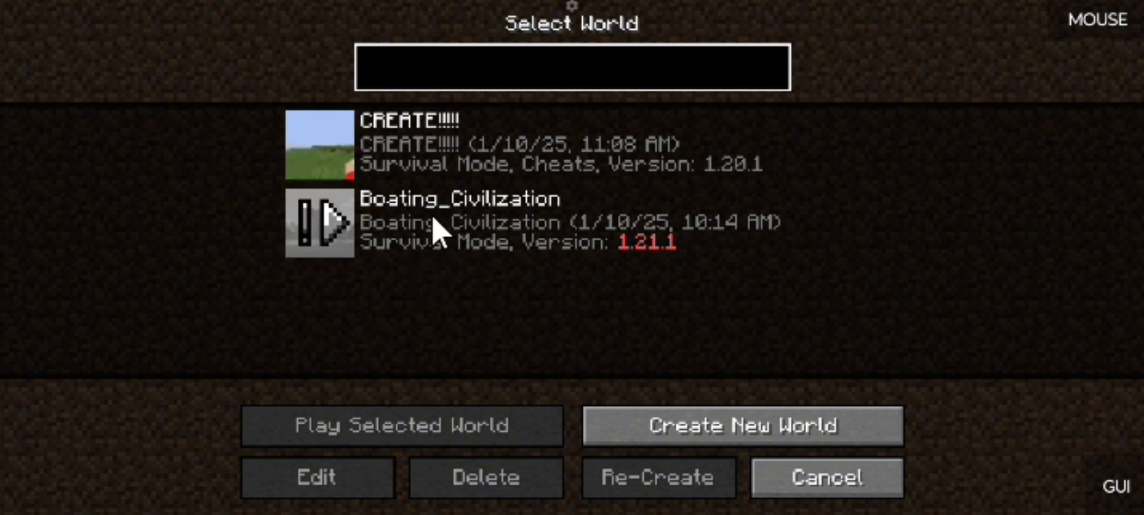
mouse_move(507, 245)
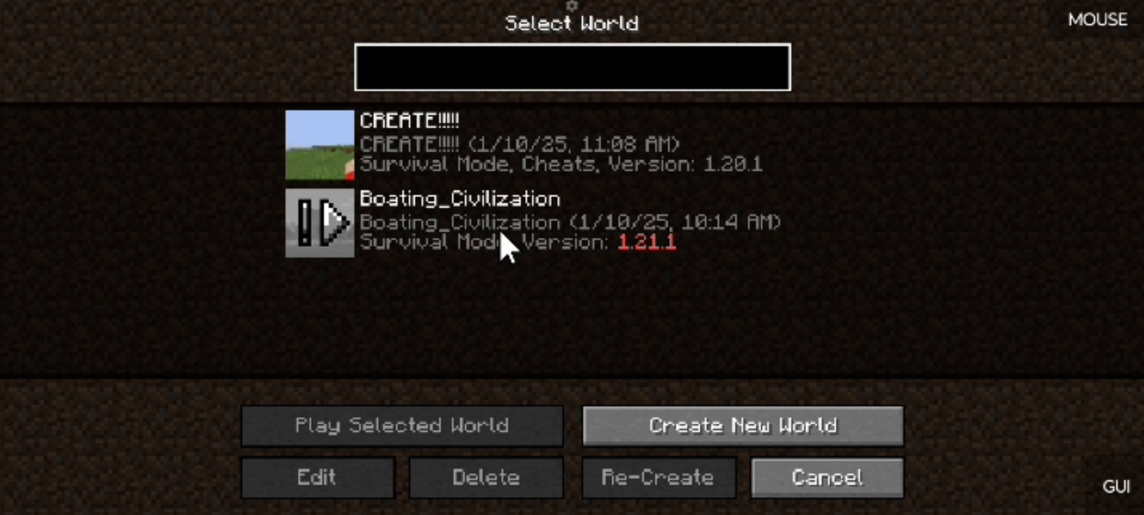
left_click(571, 66)
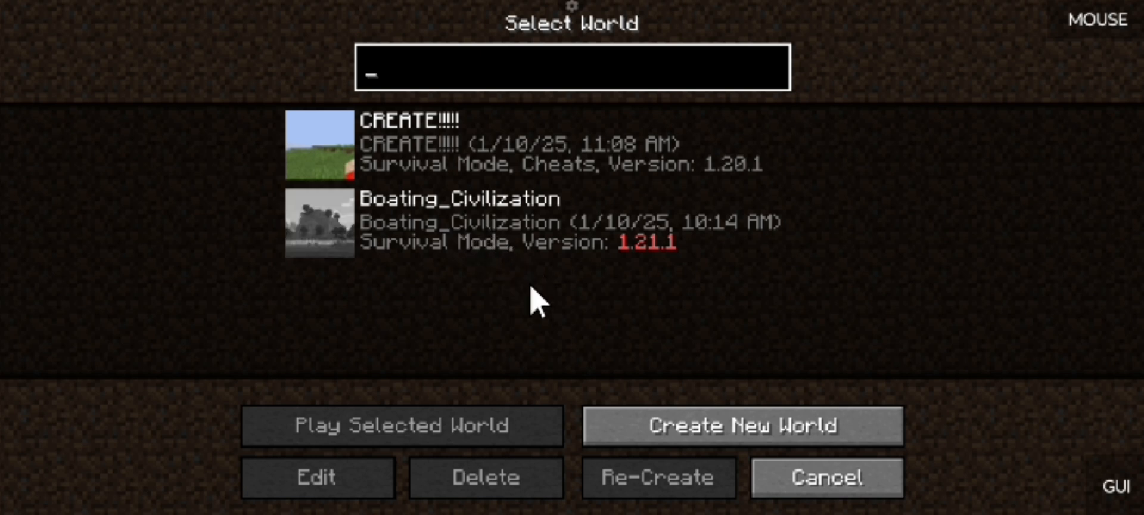
mouse_move(501, 246)
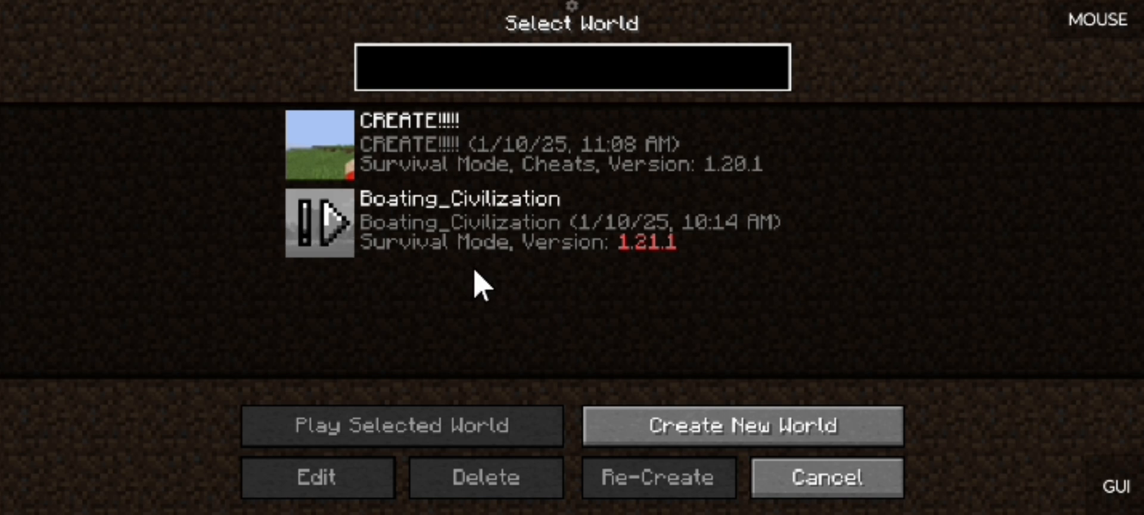
left_click(571, 67)
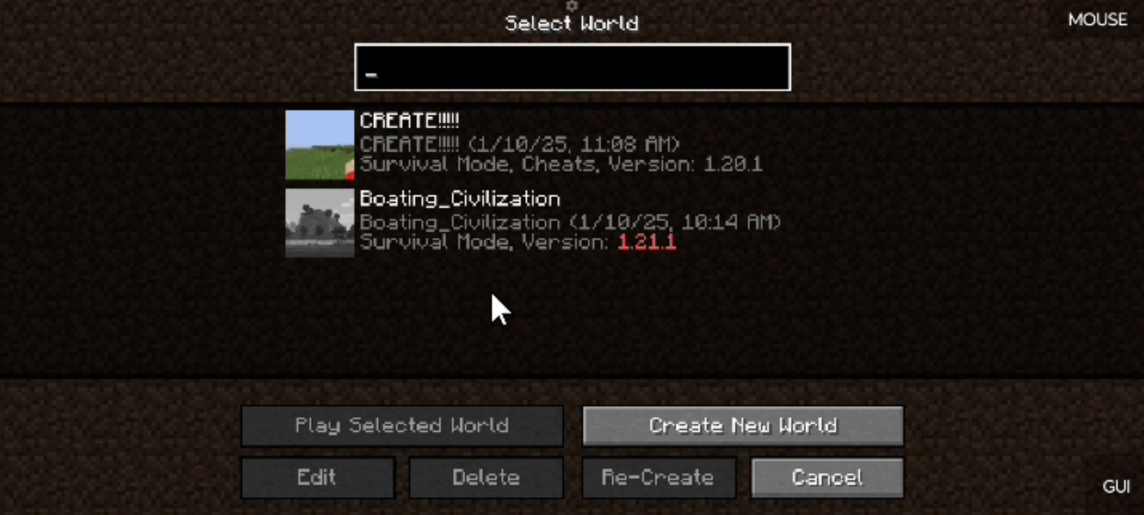